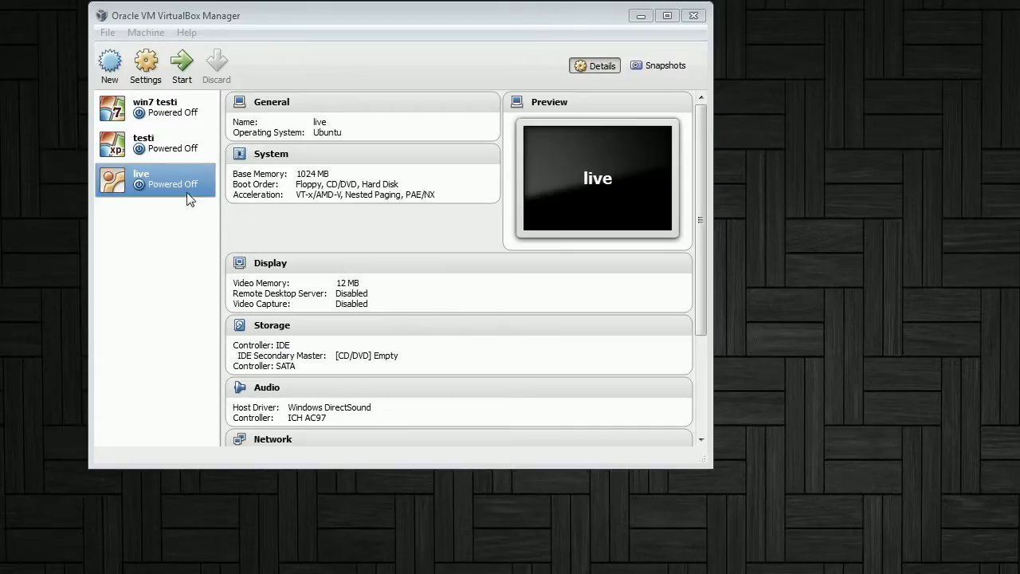
Step: Open the 'live' VM's Settings at the System page showing 1024 MB memory
{"action": "right_click", "coordinate": [155, 179]}
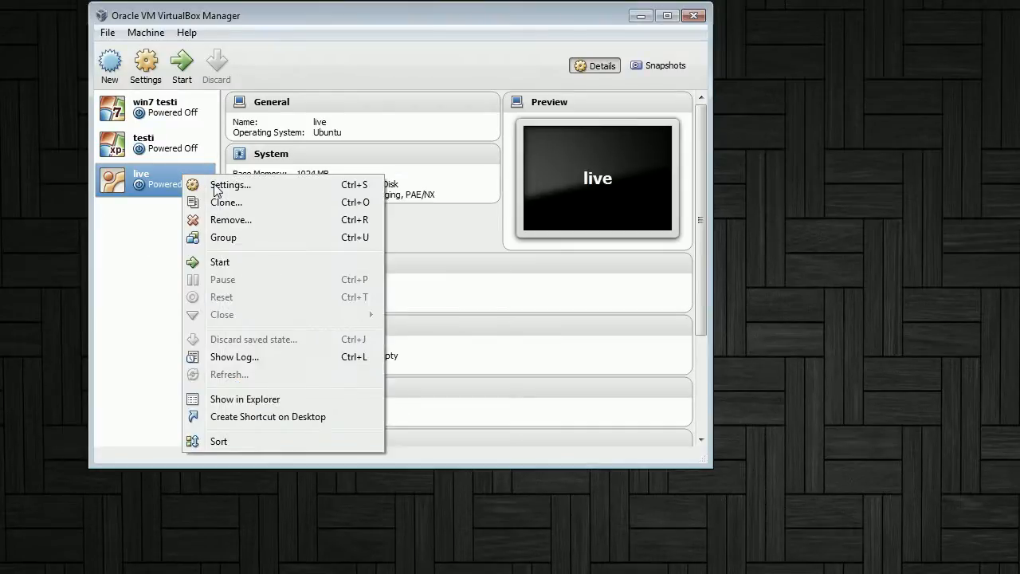
{"action": "left_click", "coordinate": [231, 184]}
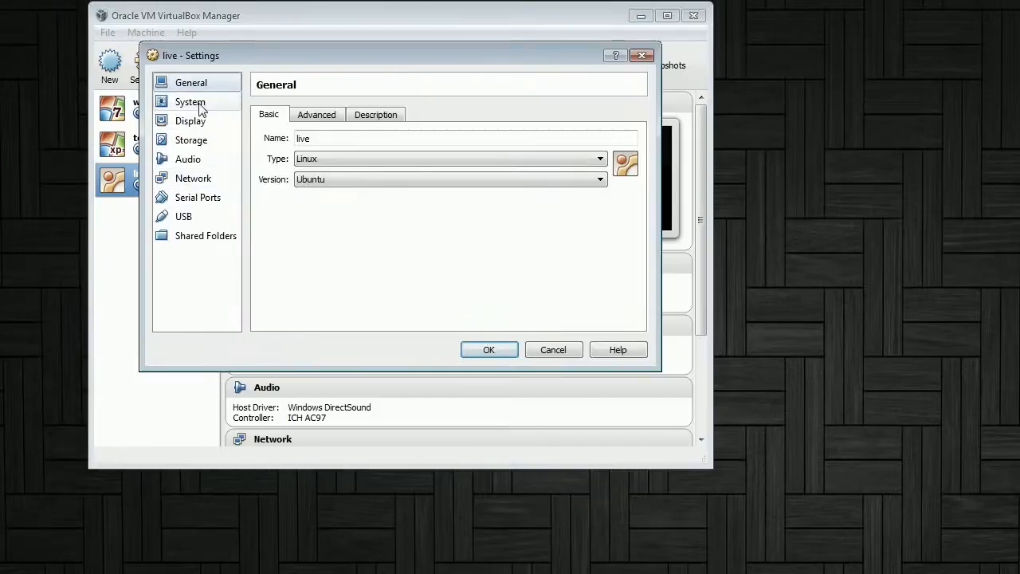
{"action": "left_click", "coordinate": [190, 102]}
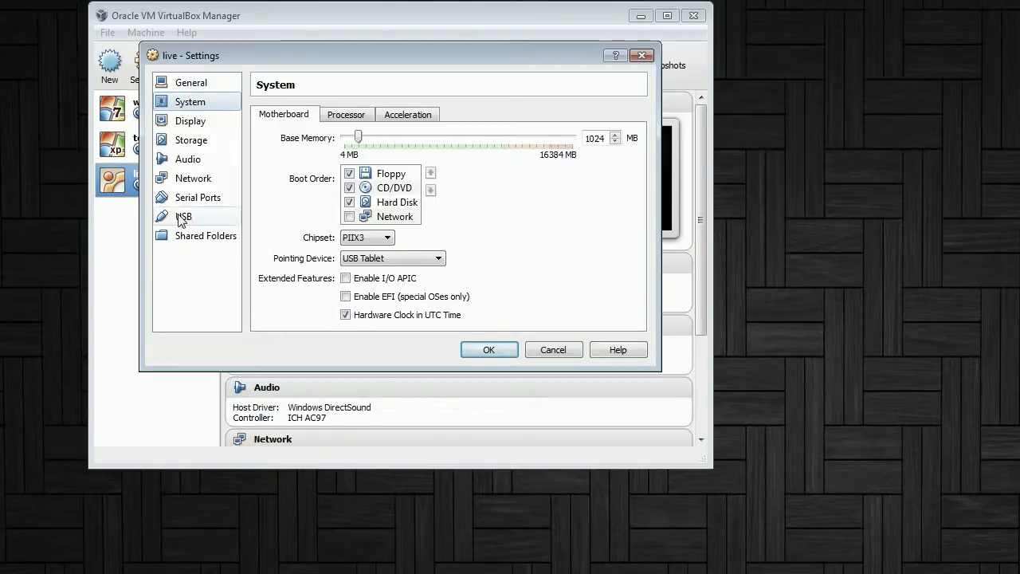
Step: Disable the USB 2.0 (EHCI) controller and add a Kingston DataTraveler 2.0 device filter
{"action": "left_click", "coordinate": [184, 216]}
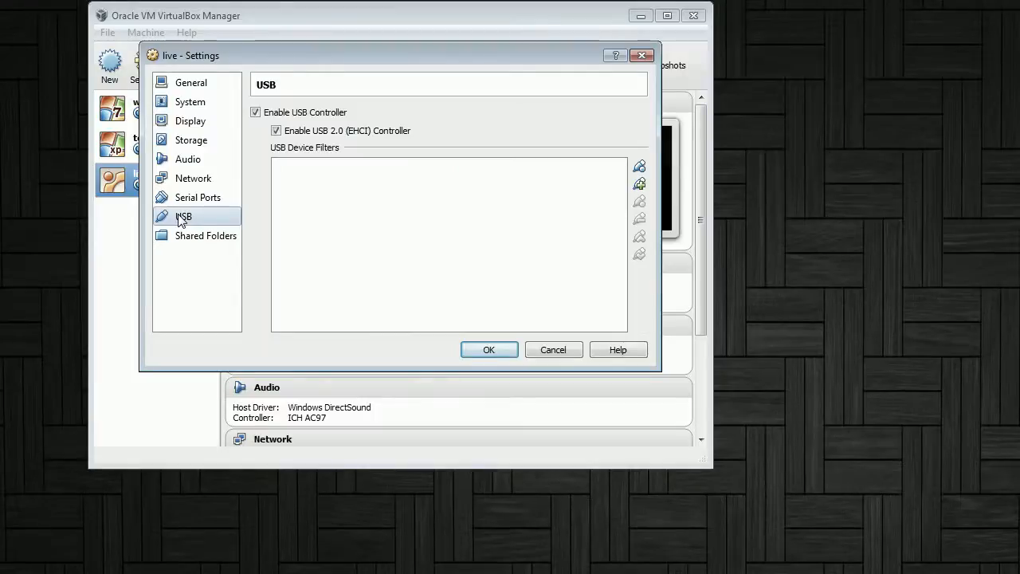
{"action": "left_click", "coordinate": [276, 129]}
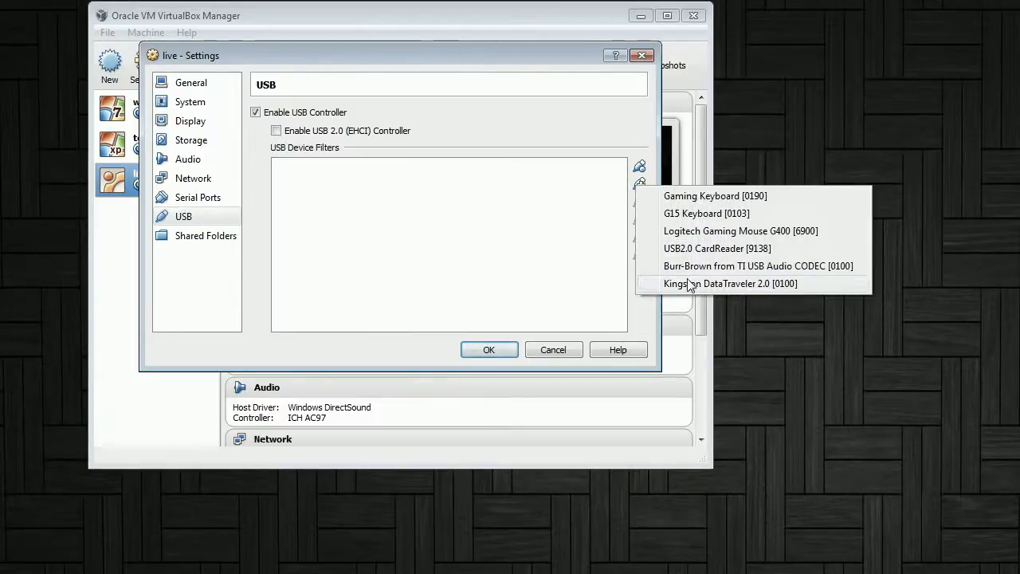
{"action": "left_click", "coordinate": [729, 284]}
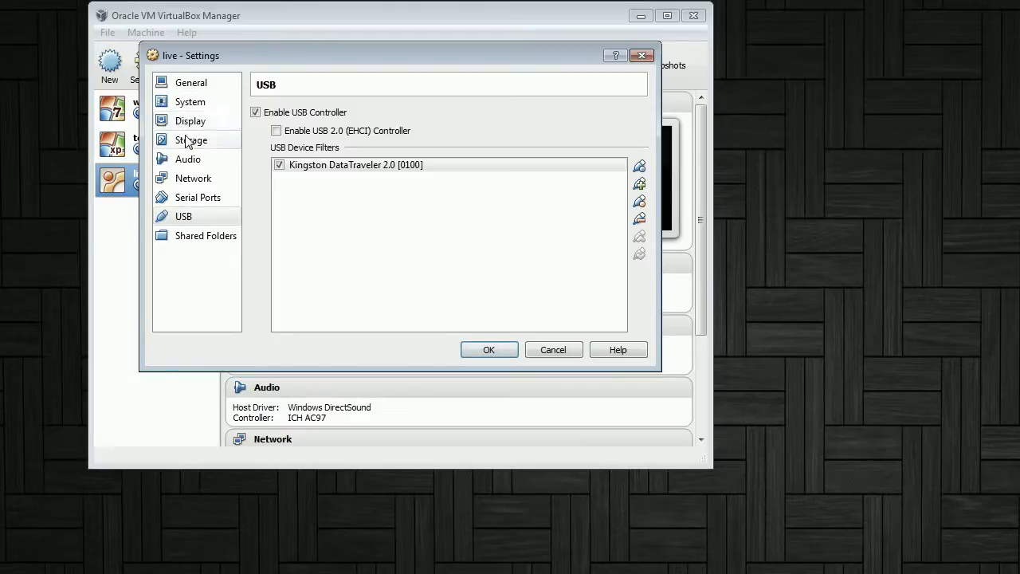
Step: Mount plpbt.iso in the empty IDE CD/DVD drive and save the settings
{"action": "left_click", "coordinate": [190, 139]}
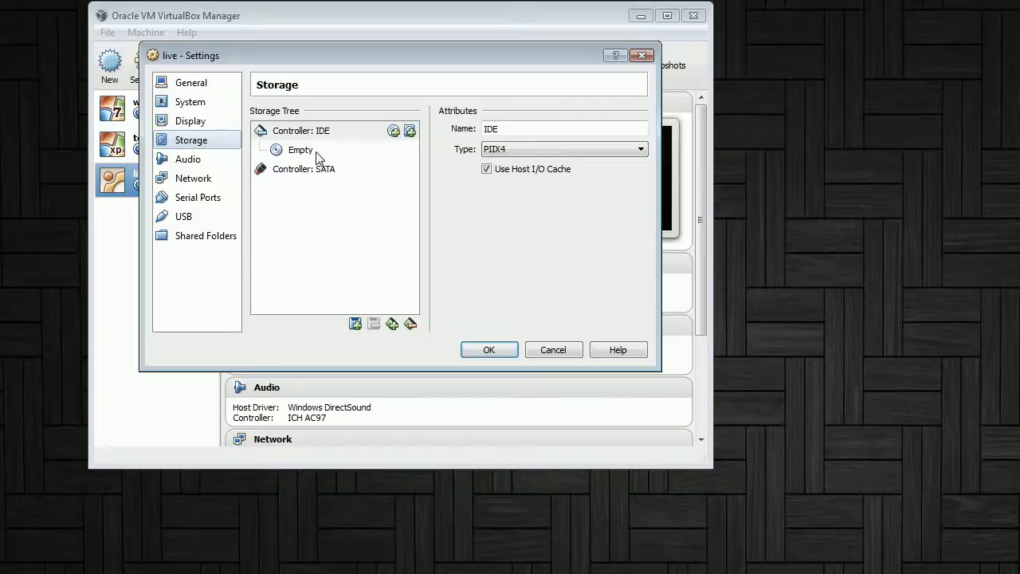
{"action": "left_click", "coordinate": [639, 128]}
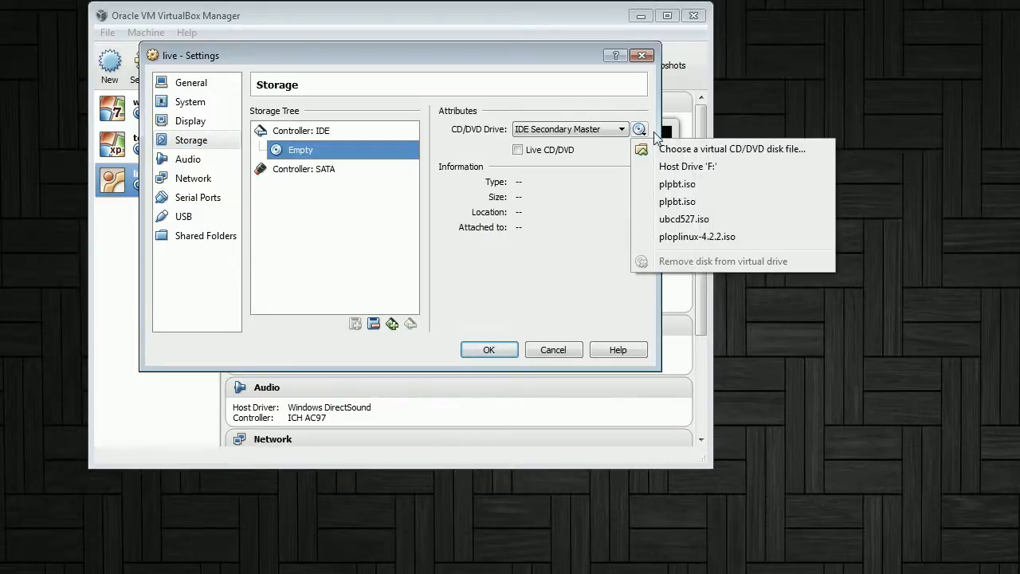
{"action": "left_click", "coordinate": [731, 149]}
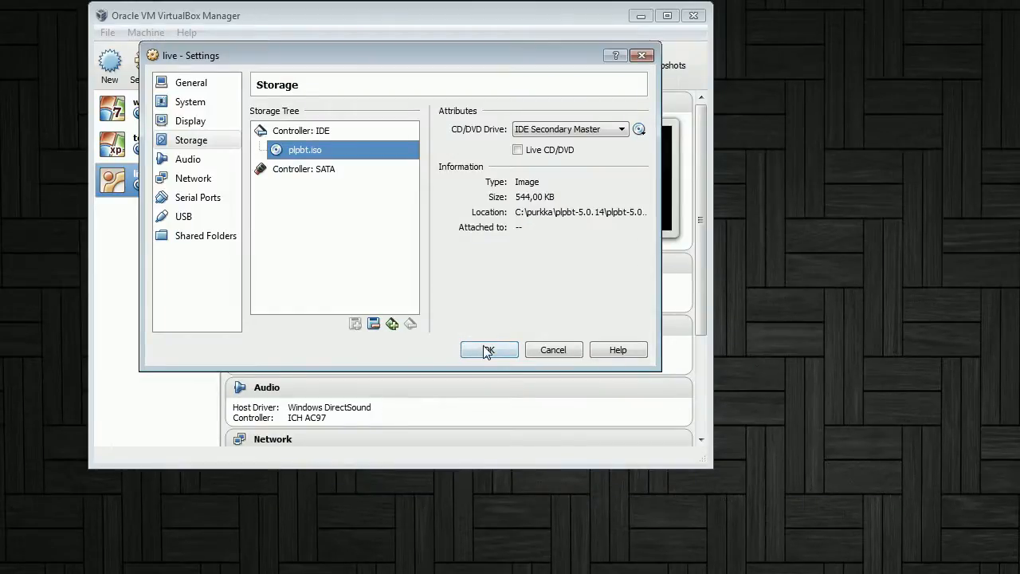
{"action": "left_click", "coordinate": [488, 350]}
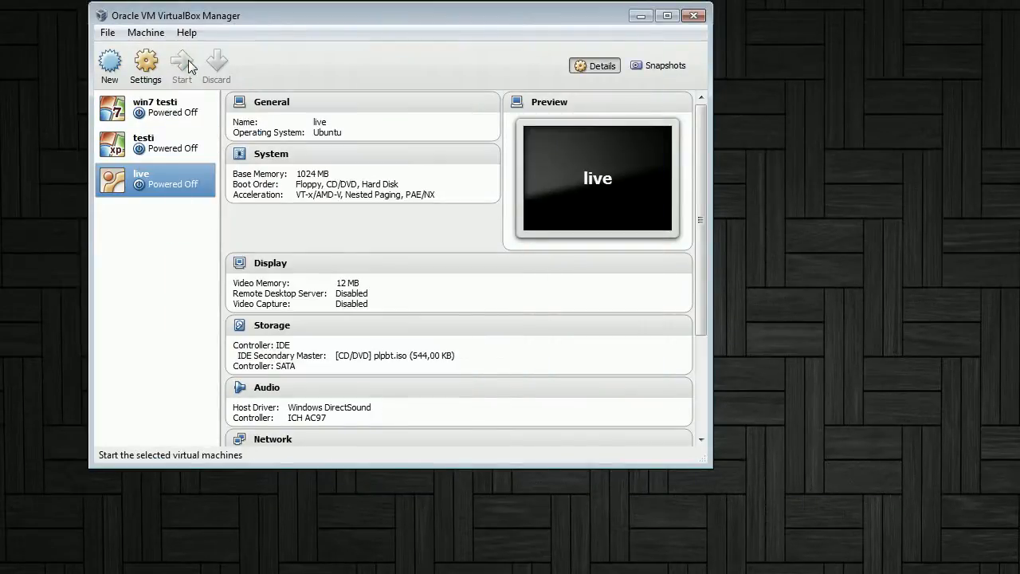
Step: Start the 'live' VM and let it reach the Linux Mint 16 Cinnamon boot menu
{"action": "left_click", "coordinate": [182, 65]}
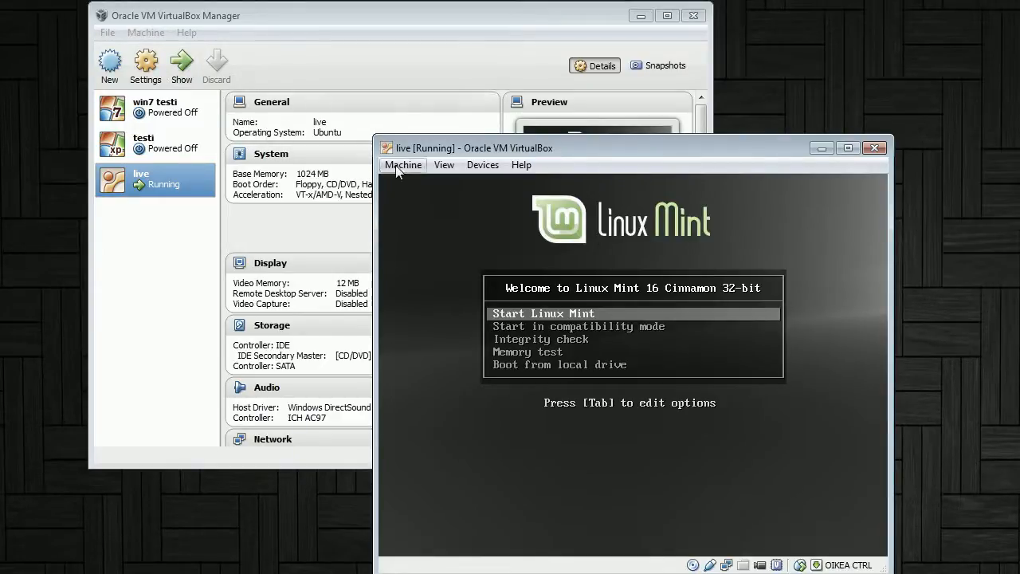
Step: Power off the running 'live' VM via Machine > Close
{"action": "left_click", "coordinate": [402, 164]}
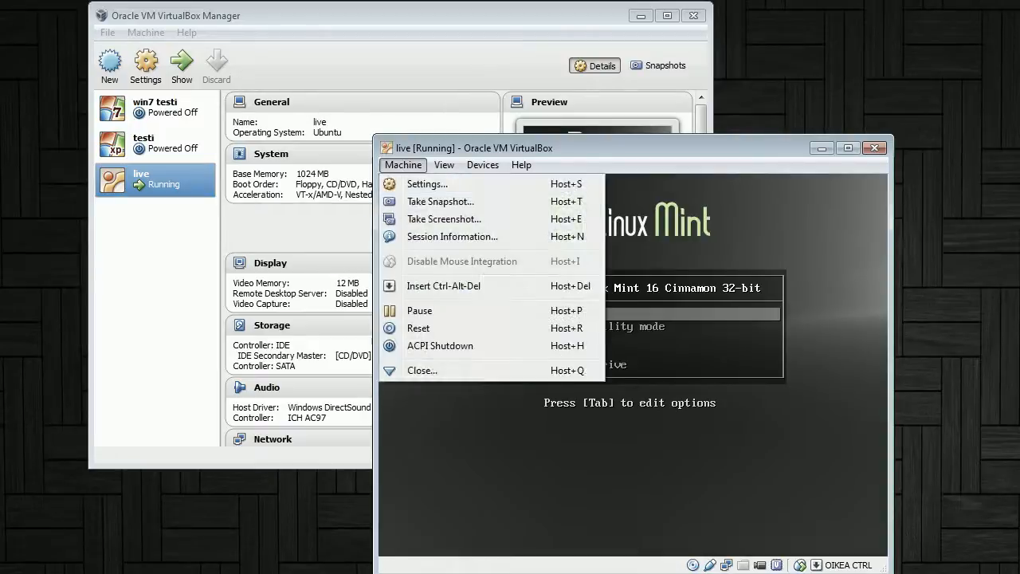
{"action": "left_click", "coordinate": [440, 345]}
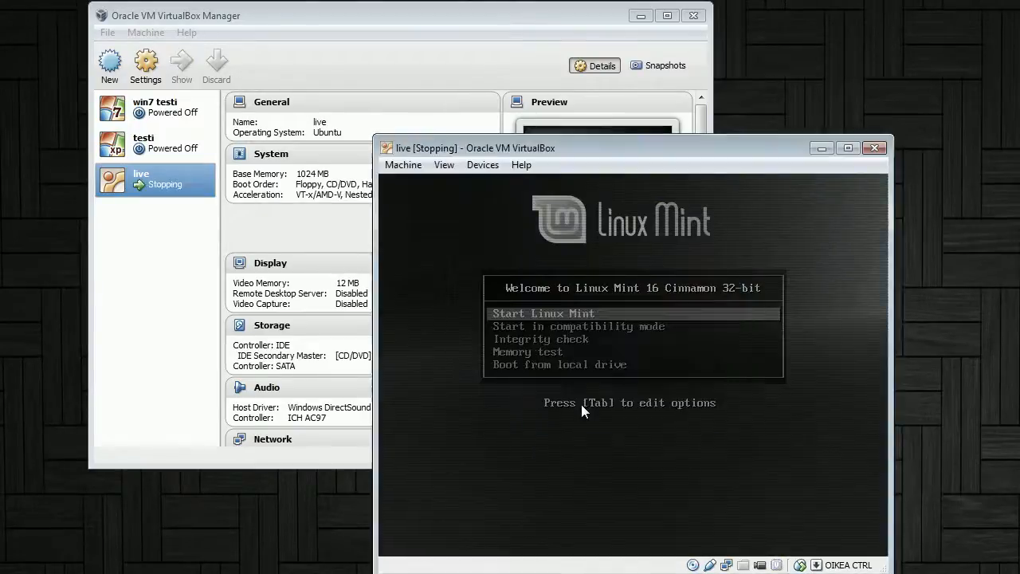